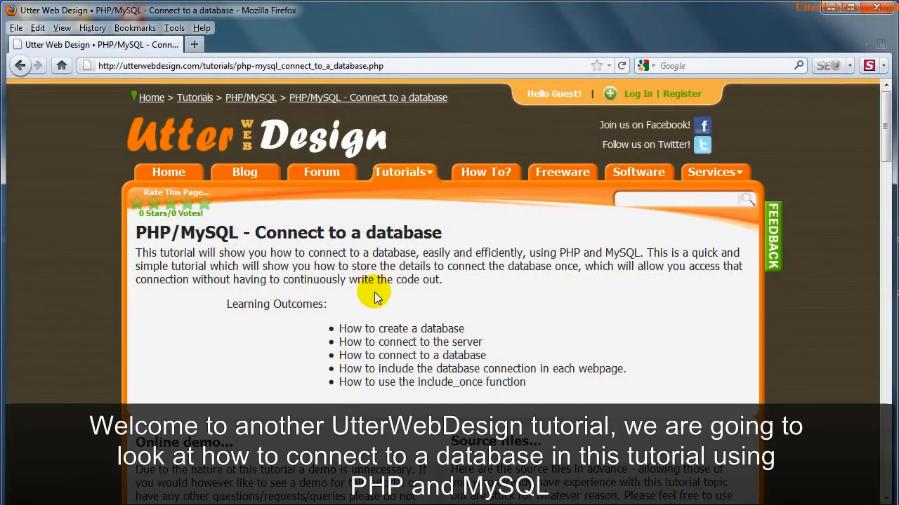
Step: Highlight the tutorial's intro paragraph, jump to Step One, and scroll through its database code
{"action": "left_click_drag", "start_coordinate": [136, 232], "coordinate": [329, 279]}
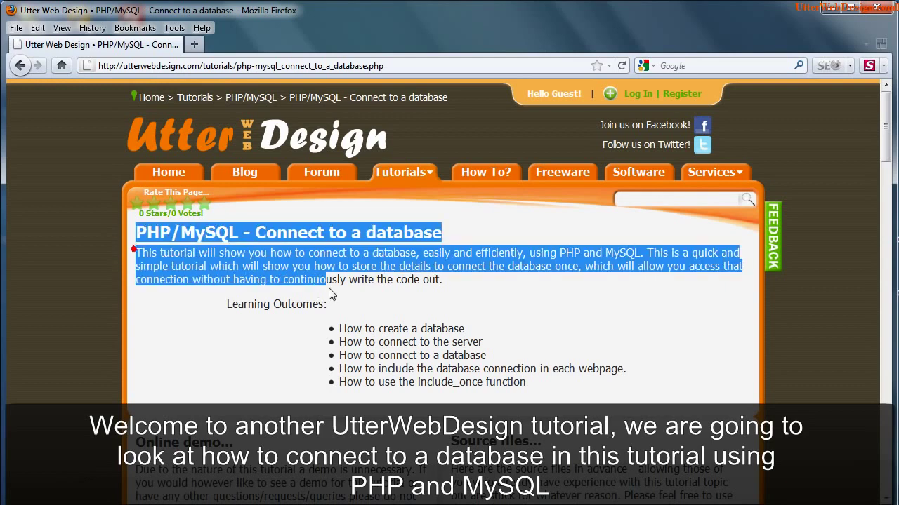
{"action": "mouse_move", "coordinate": [449, 289]}
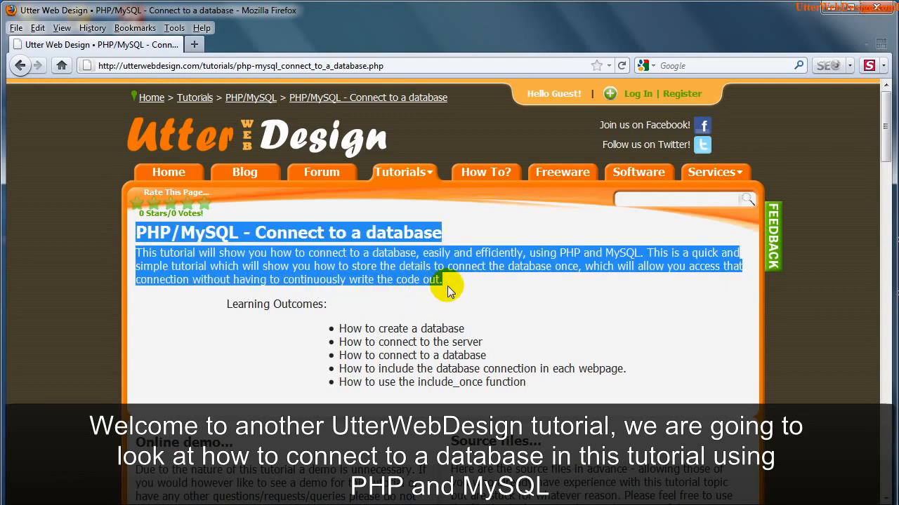
{"action": "left_click", "coordinate": [439, 309]}
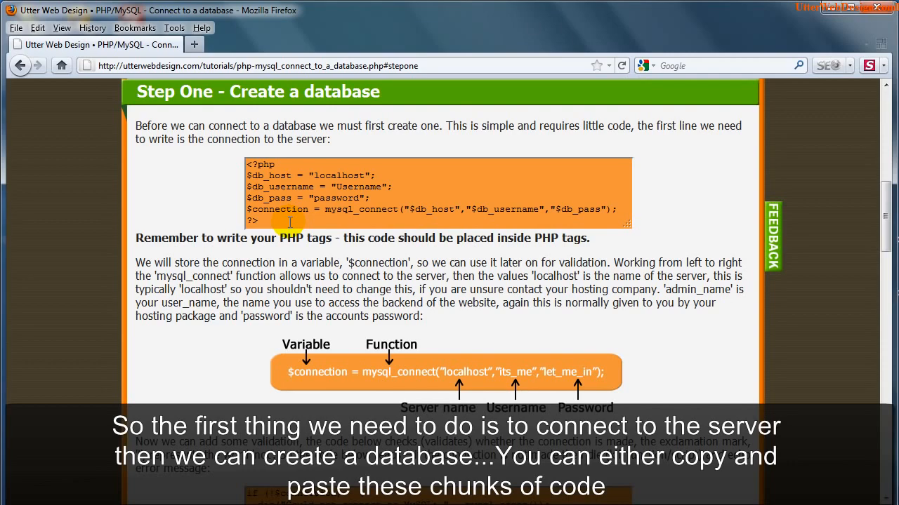
{"action": "scroll", "scroll_direction": "up", "scroll_amount": 3}
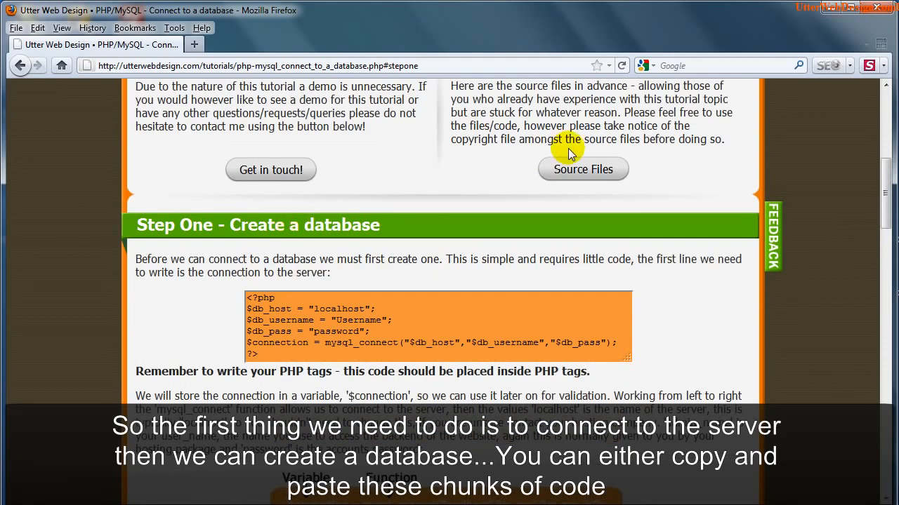
{"action": "scroll", "scroll_direction": "down", "scroll_amount": 3}
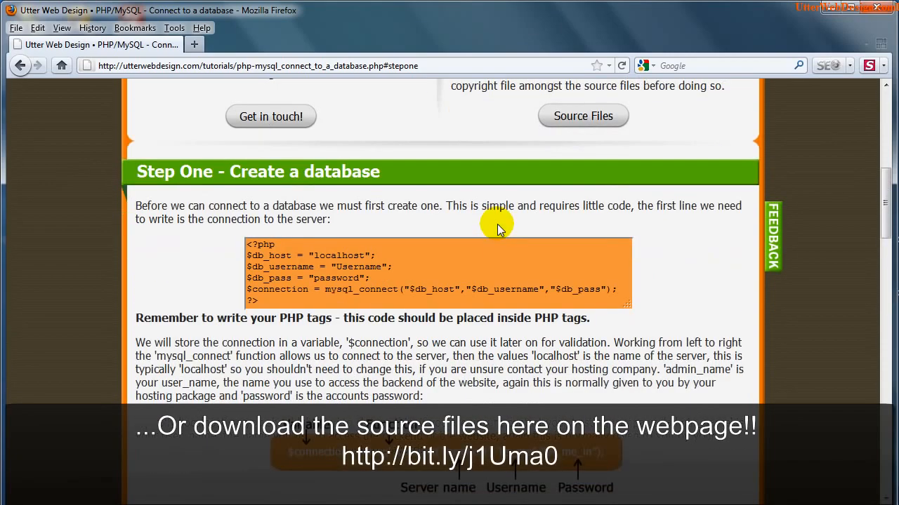
{"action": "scroll", "scroll_direction": "down", "scroll_amount": 3}
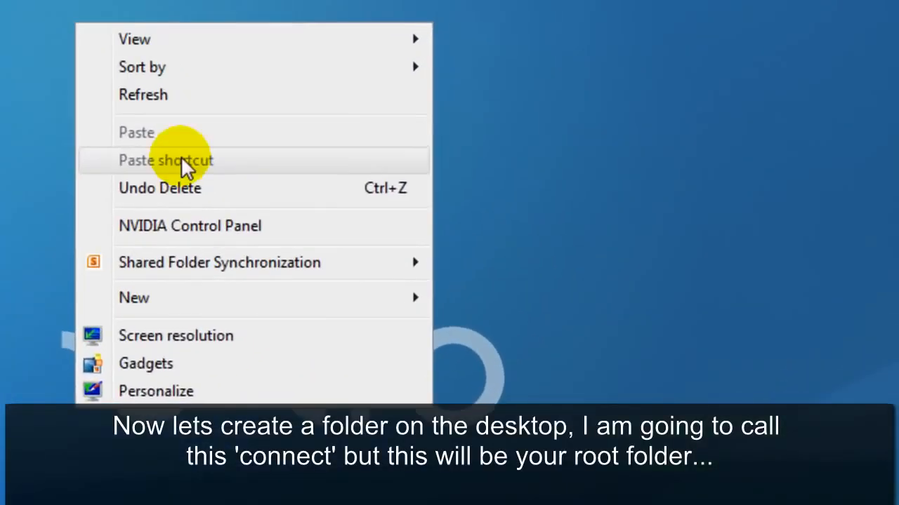
{"action": "mouse_move", "coordinate": [417, 322]}
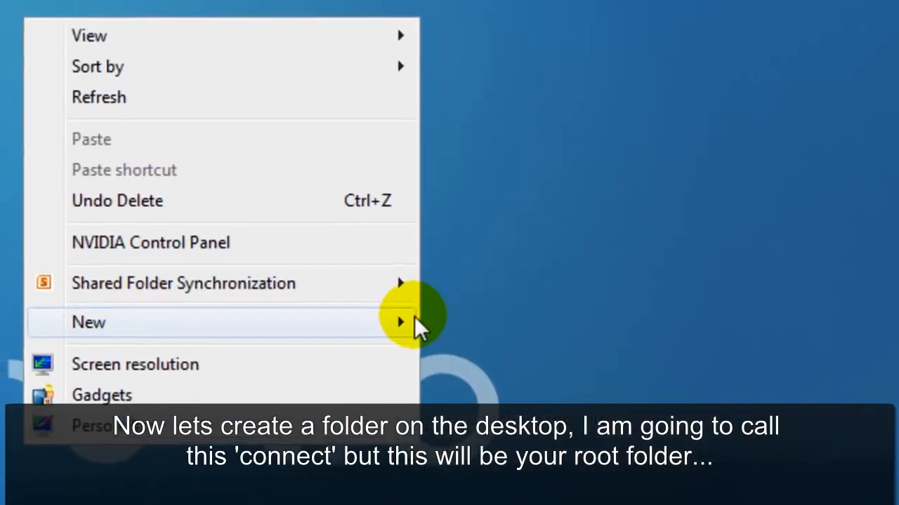
Step: Make a desktop folder named 'connect' and open its 'scripts' subfolder
{"action": "left_click", "coordinate": [89, 322]}
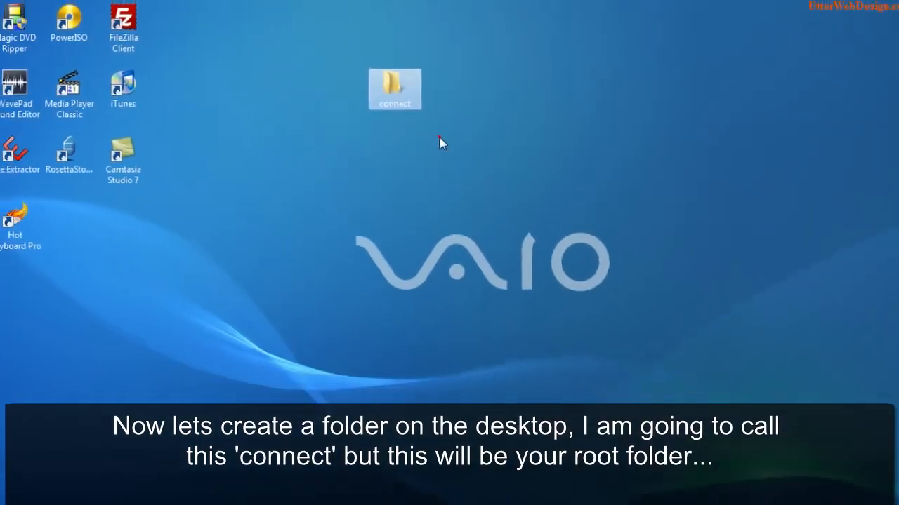
{"action": "double_click", "coordinate": [394, 84]}
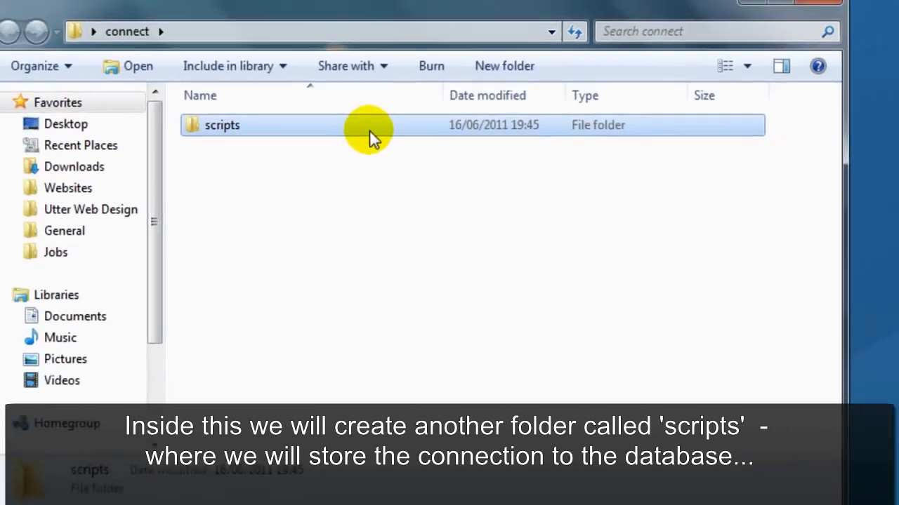
{"action": "double_click", "coordinate": [222, 125]}
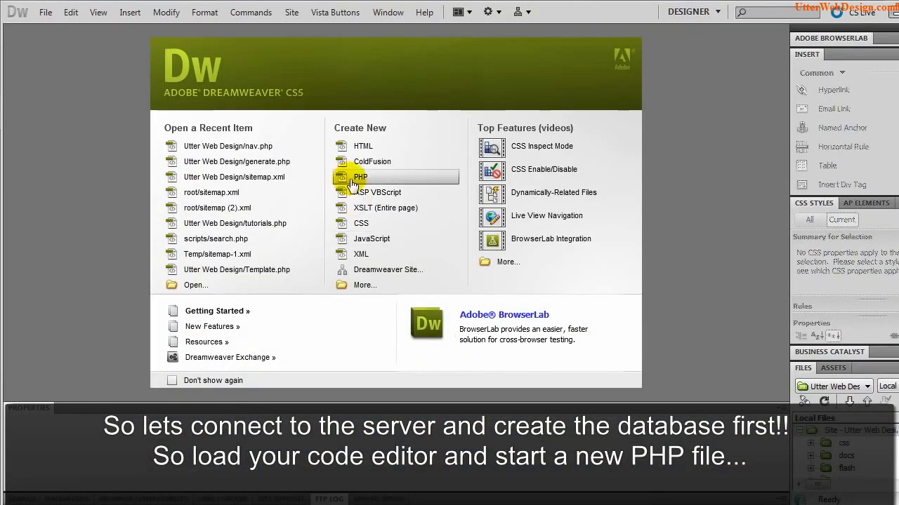
Step: Start a new PHP document, clear its default code, and save it as create_database.php
{"action": "left_click", "coordinate": [360, 176]}
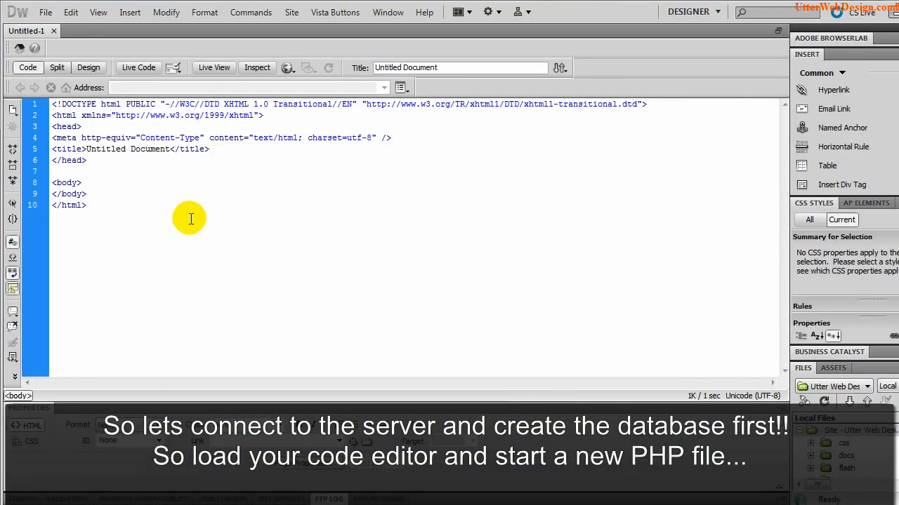
{"action": "key", "text": "ctrl+a"}
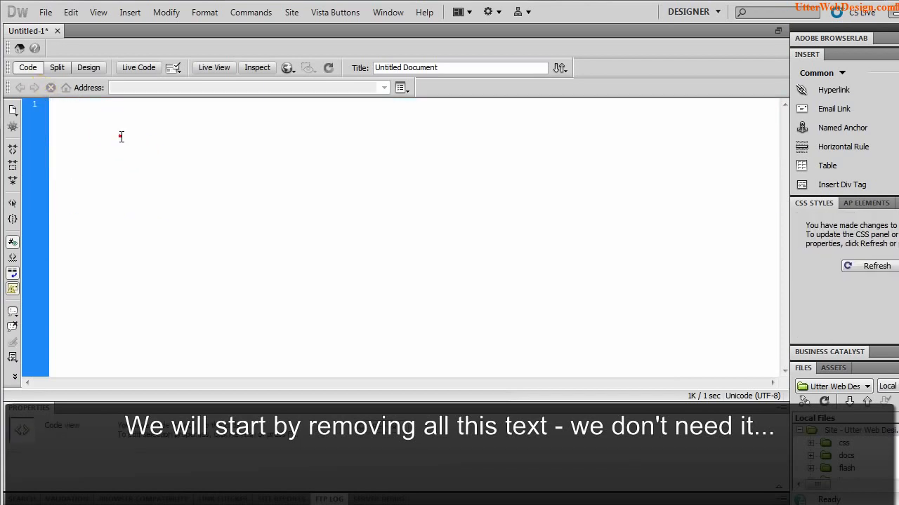
{"action": "left_click", "coordinate": [44, 12]}
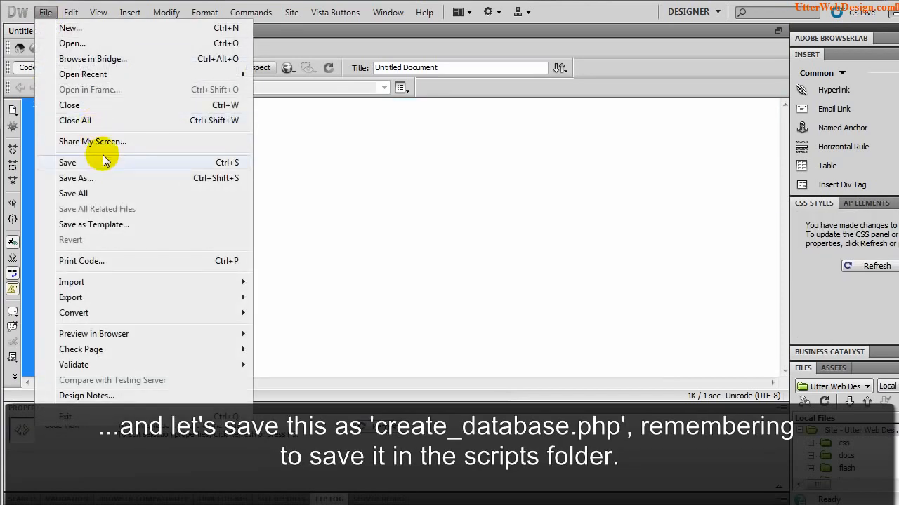
{"action": "left_click", "coordinate": [76, 178]}
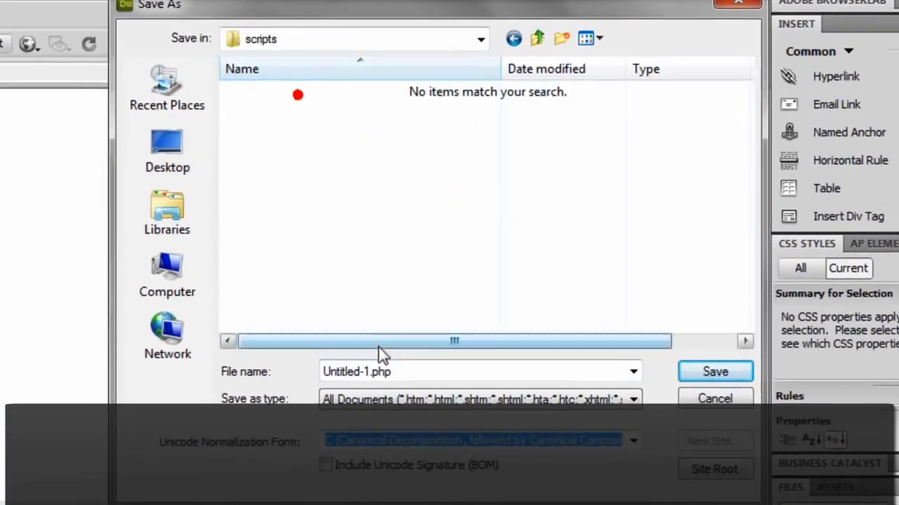
{"action": "type", "text": "create"}
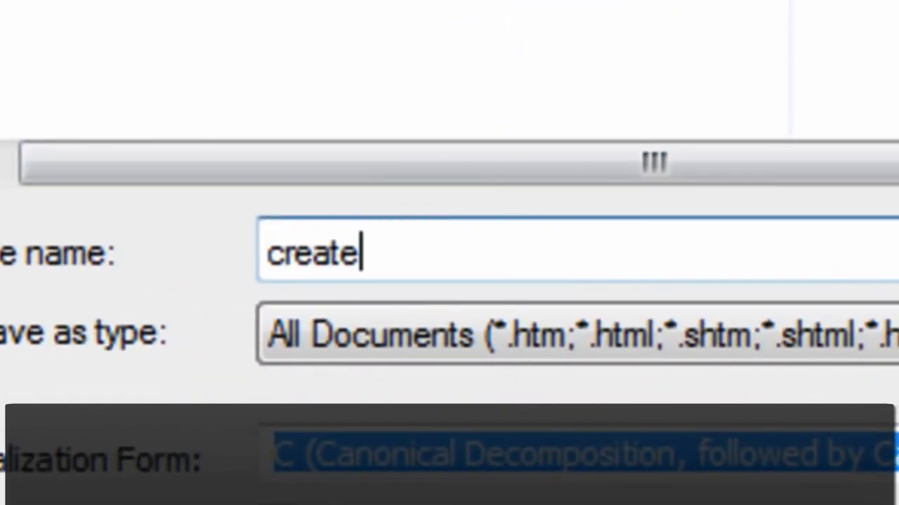
{"action": "type", "text": "_databas"}
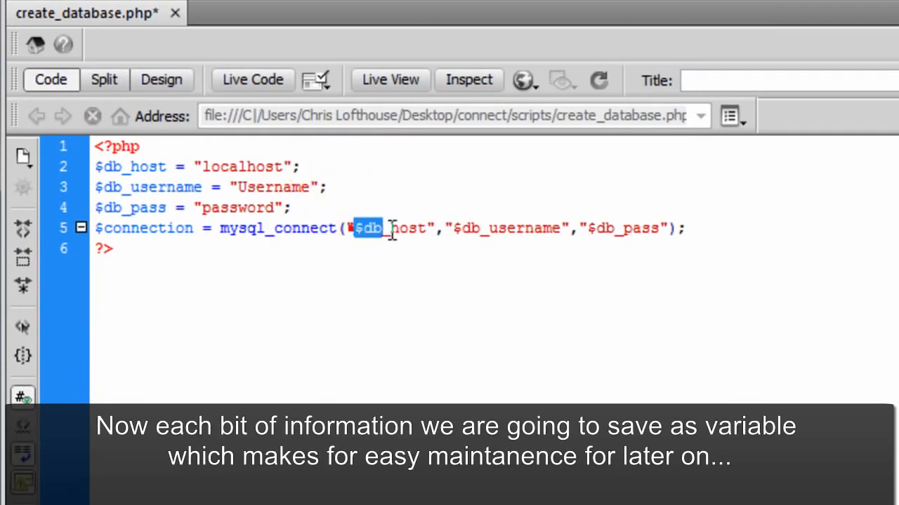
Step: Review the host variable in mysql_connect, then type 'if (!$connection) {' below the connect call
{"action": "left_click_drag", "start_coordinate": [358, 227], "coordinate": [660, 228]}
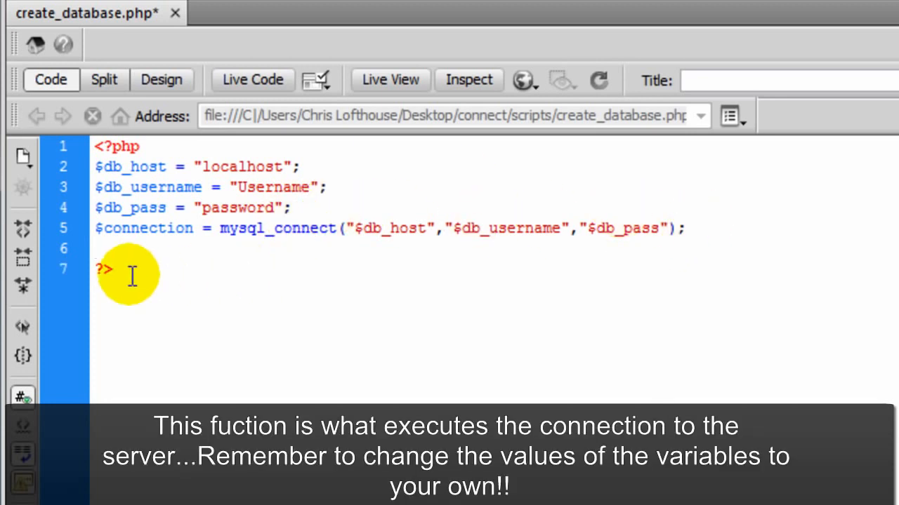
{"action": "left_click", "coordinate": [113, 248]}
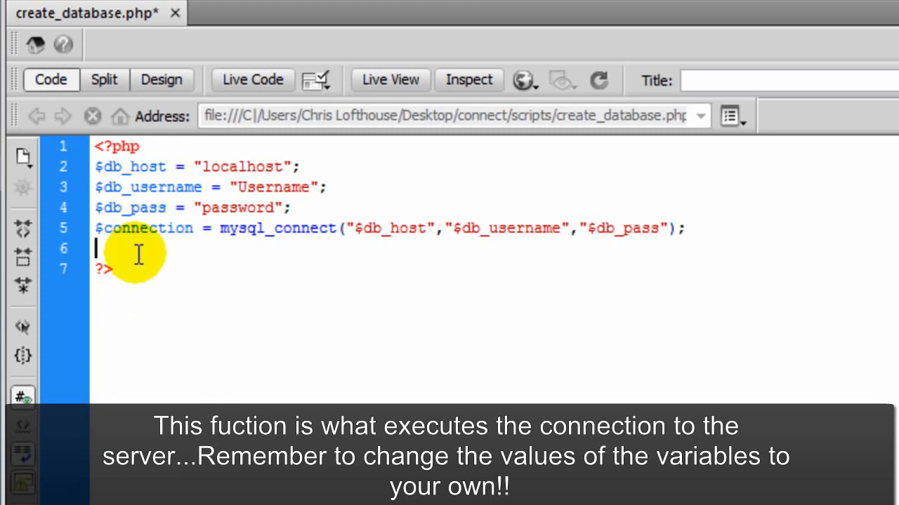
{"action": "type", "text": "if (!$connection)  {"}
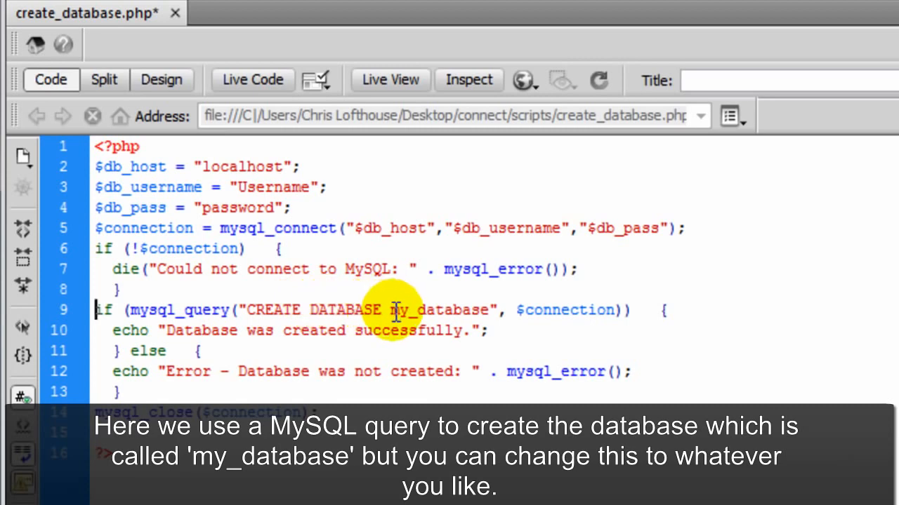
Step: Highlight my_database and the $connection variable in the CREATE DATABASE query
{"action": "double_click", "coordinate": [439, 311]}
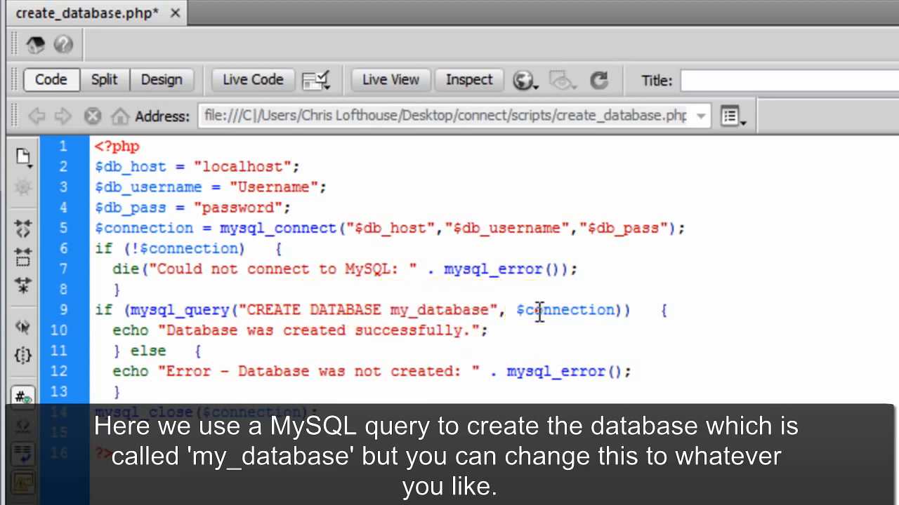
{"action": "double_click", "coordinate": [566, 309]}
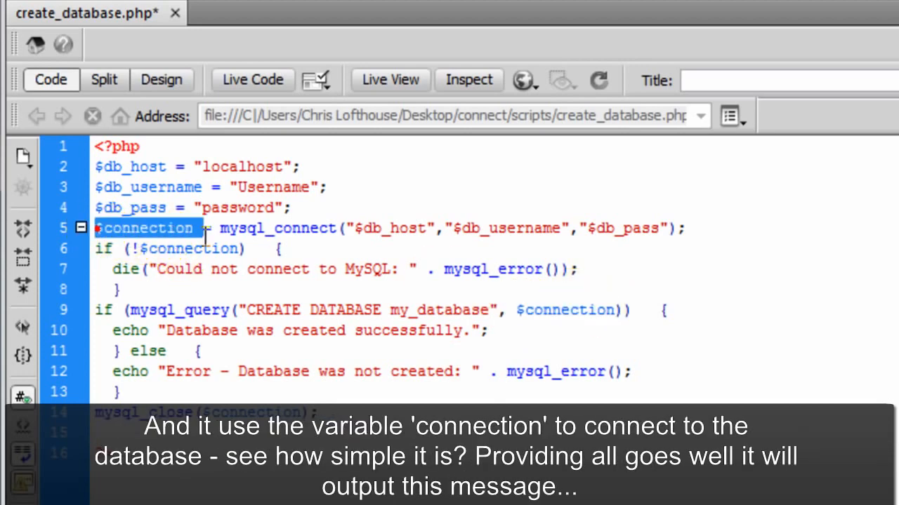
{"action": "mouse_move", "coordinate": [514, 322]}
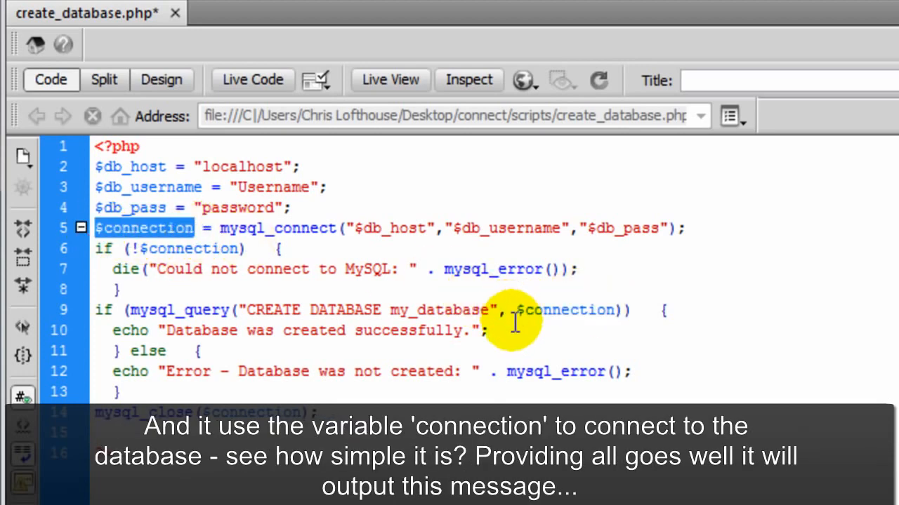
{"action": "mouse_move", "coordinate": [171, 330]}
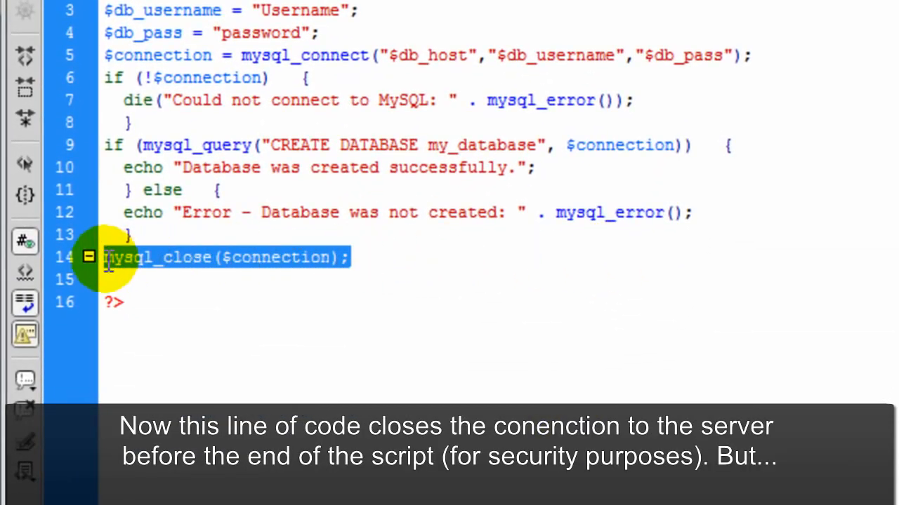
{"action": "mouse_move", "coordinate": [366, 296]}
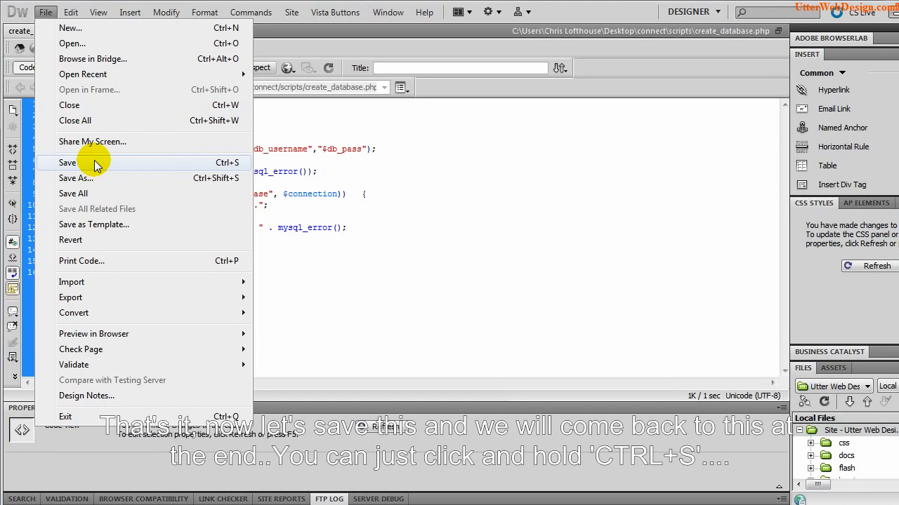
Step: Save create_database.php from the File menu
{"action": "left_click", "coordinate": [67, 162]}
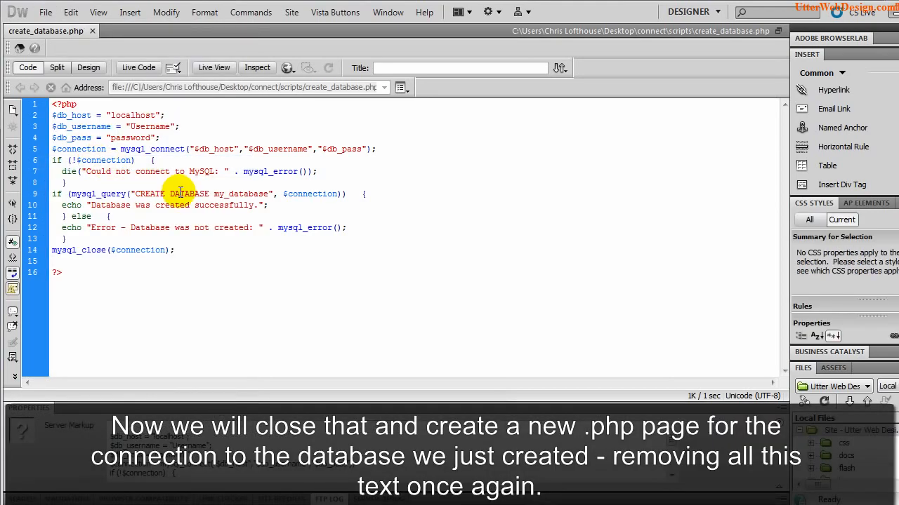
Step: Close create_database.php, start a new PHP document, and name it connect_to_database.php
{"action": "left_click", "coordinate": [92, 30]}
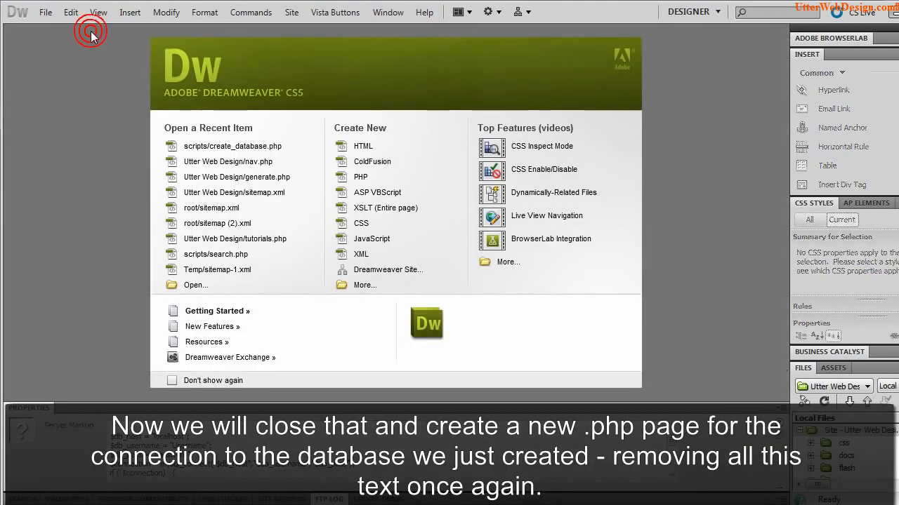
{"action": "mouse_move", "coordinate": [393, 193]}
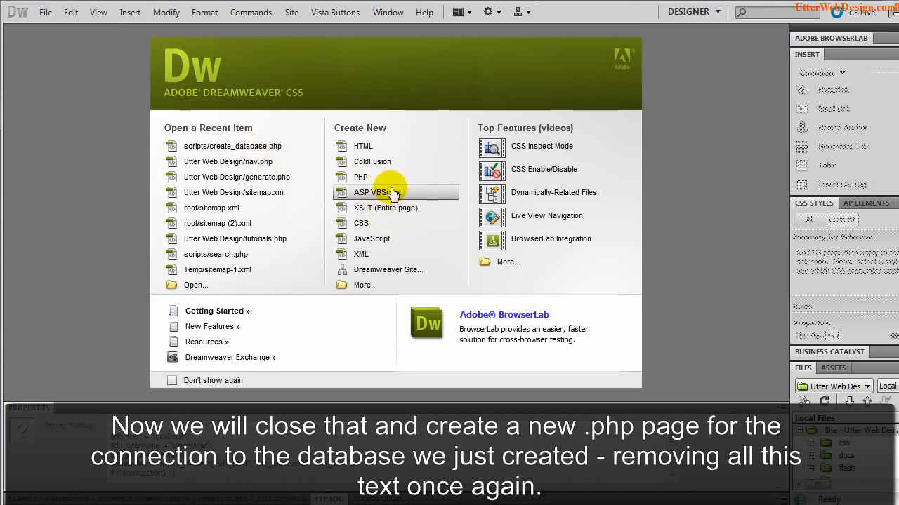
{"action": "left_click", "coordinate": [363, 146]}
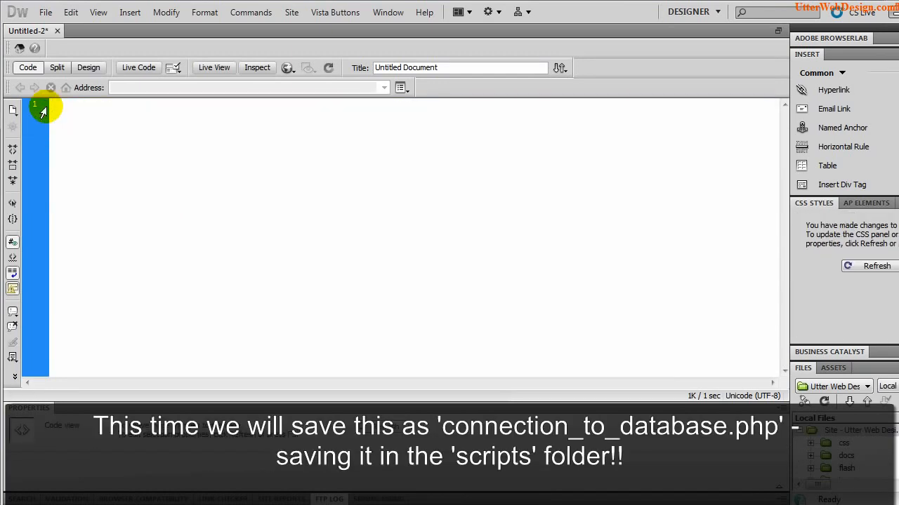
{"action": "left_click", "coordinate": [45, 12]}
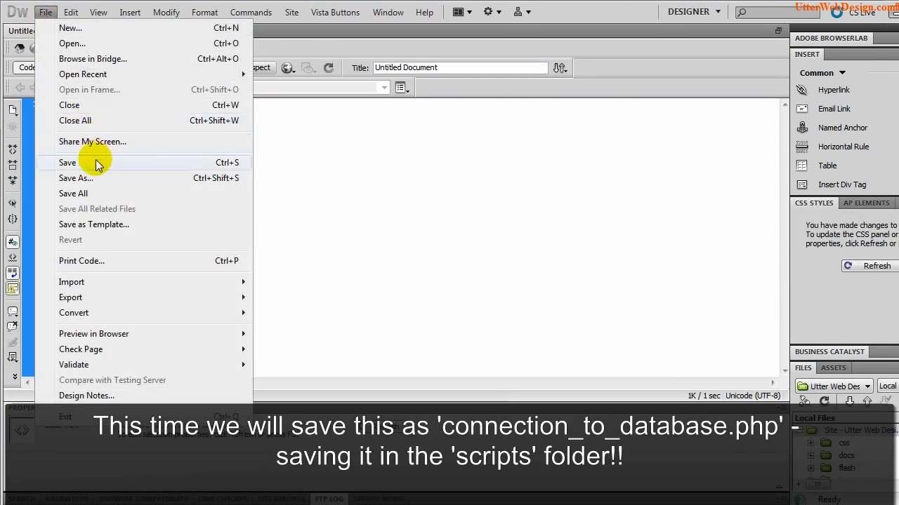
{"action": "left_click", "coordinate": [76, 178]}
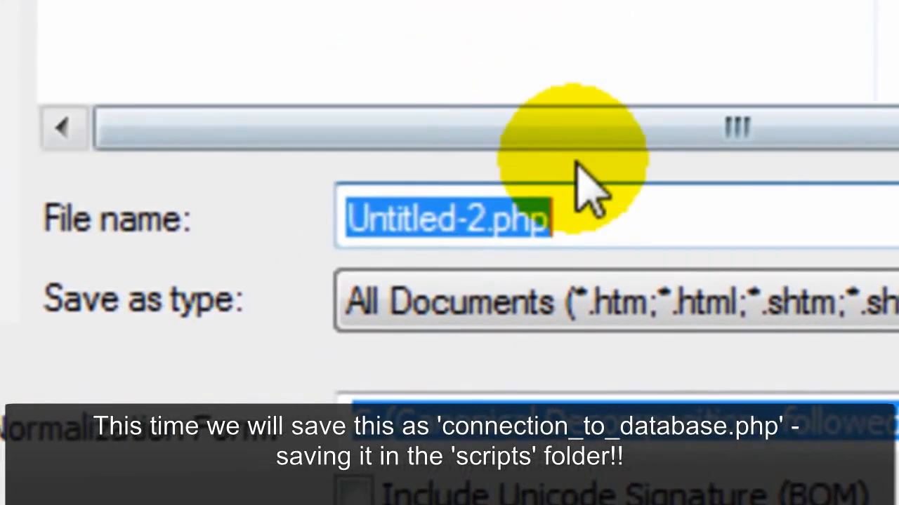
{"action": "type", "text": "connect"}
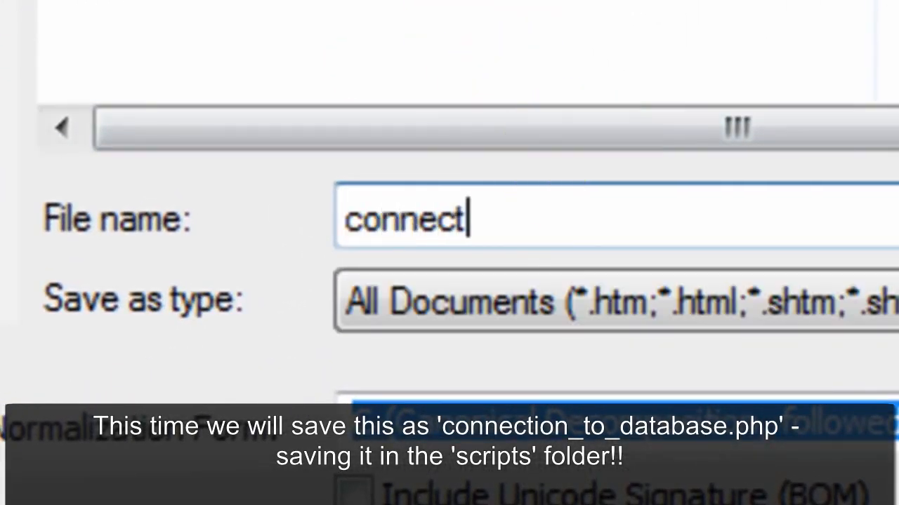
{"action": "type", "text": "_to"}
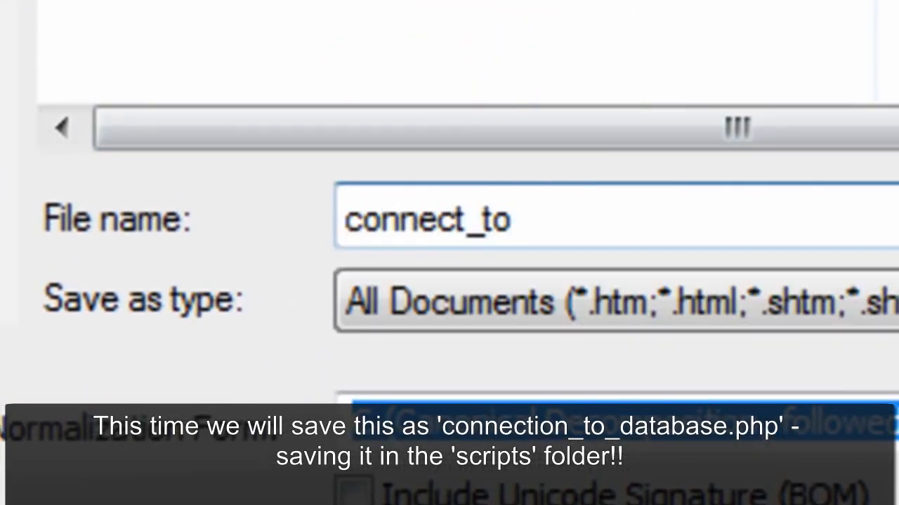
{"action": "type", "text": "_database"}
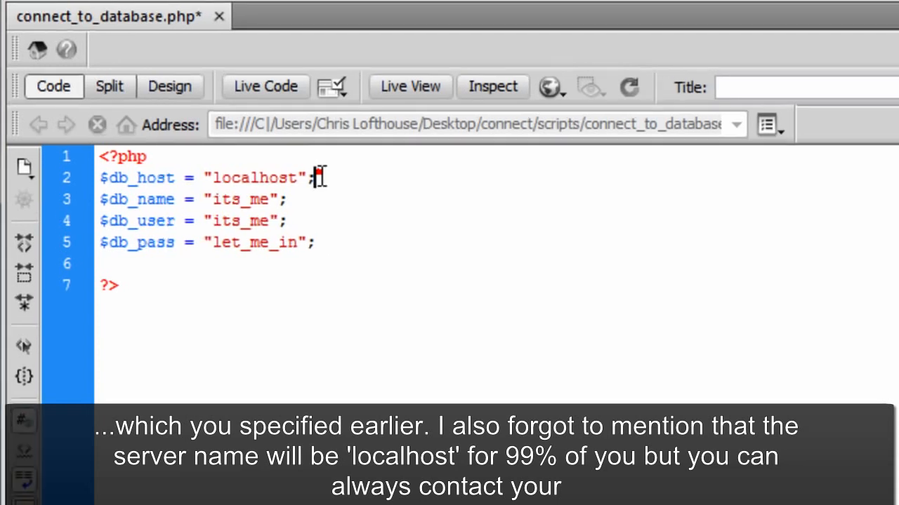
{"action": "mouse_move", "coordinate": [343, 210]}
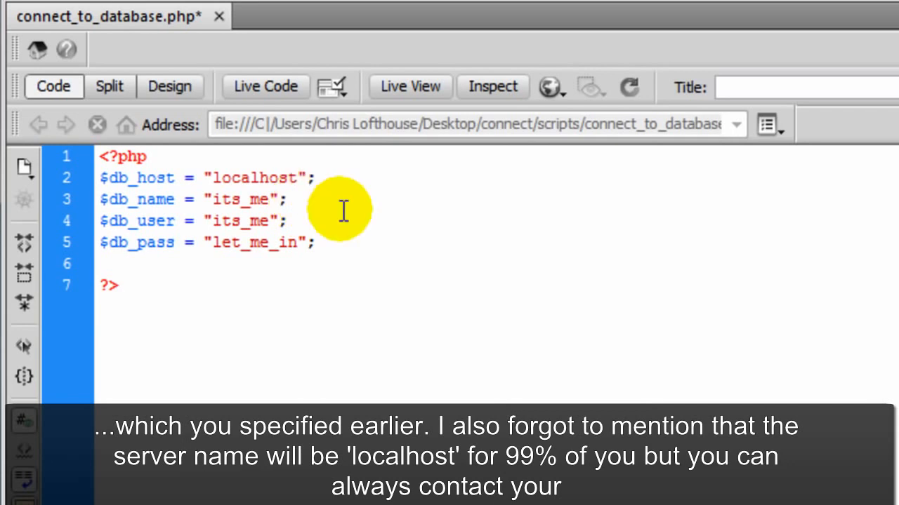
{"action": "mouse_move", "coordinate": [373, 243]}
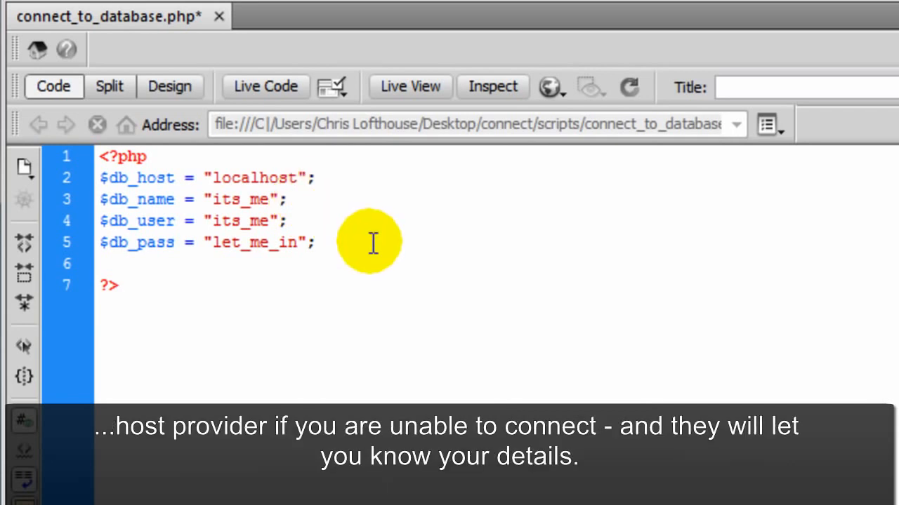
{"action": "key", "text": "Return"}
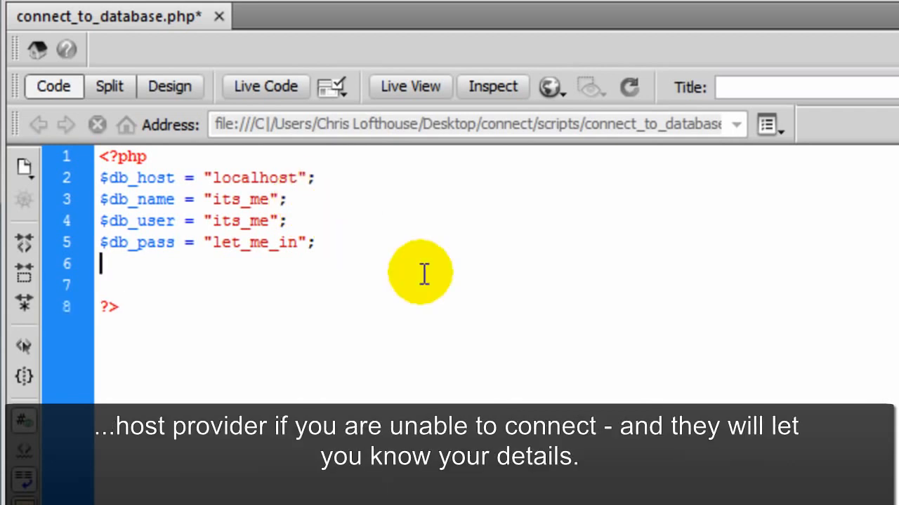
{"action": "key", "text": "Return"}
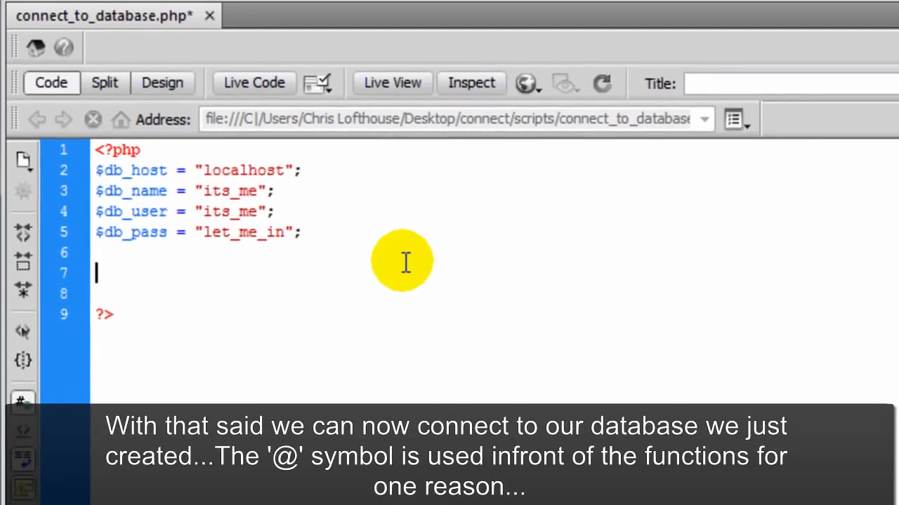
{"action": "type", "text": "@mysql_connect(\"$db_host\",\"$db_user\",\"$db_pass\") or die (\"could not connect to mysql\");"}
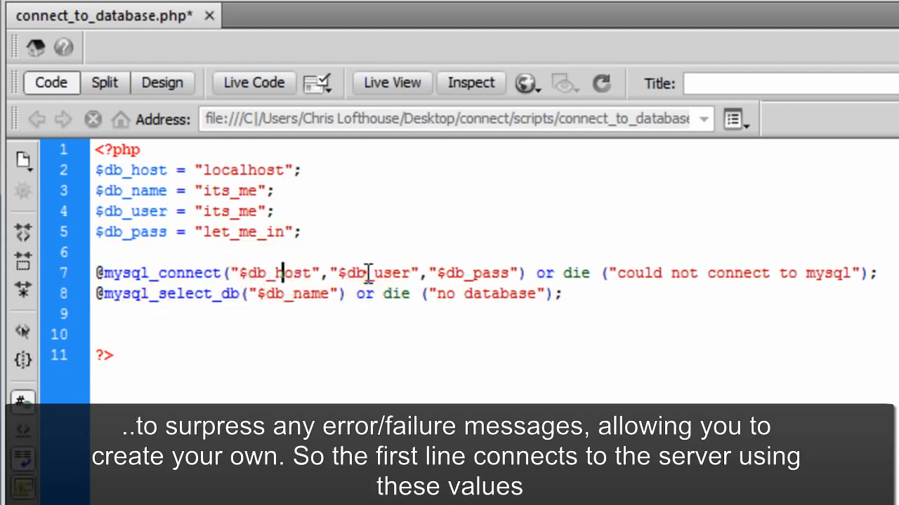
{"action": "left_click_drag", "start_coordinate": [239, 274], "coordinate": [512, 273]}
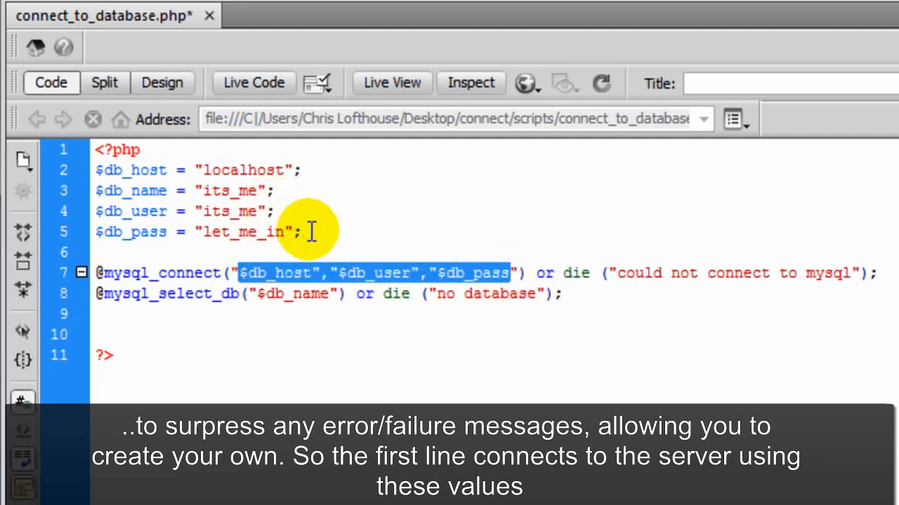
{"action": "left_click", "coordinate": [249, 231]}
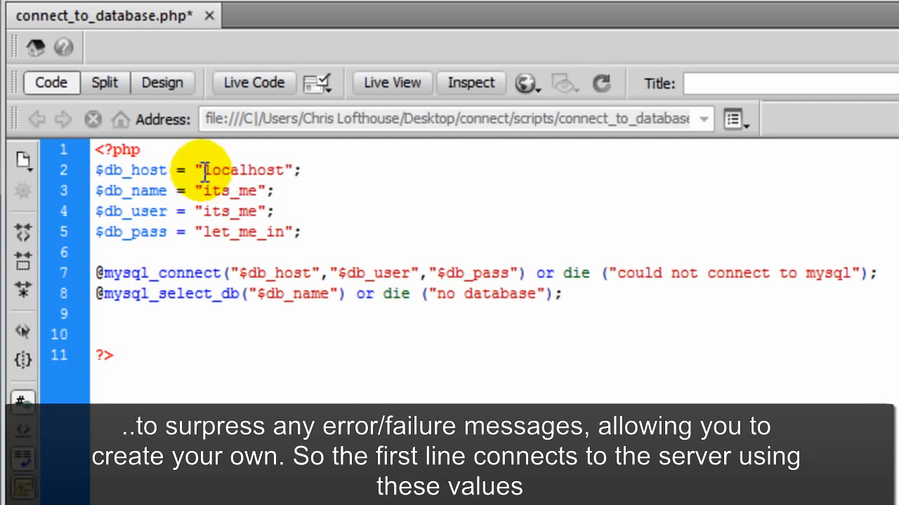
{"action": "double_click", "coordinate": [225, 170]}
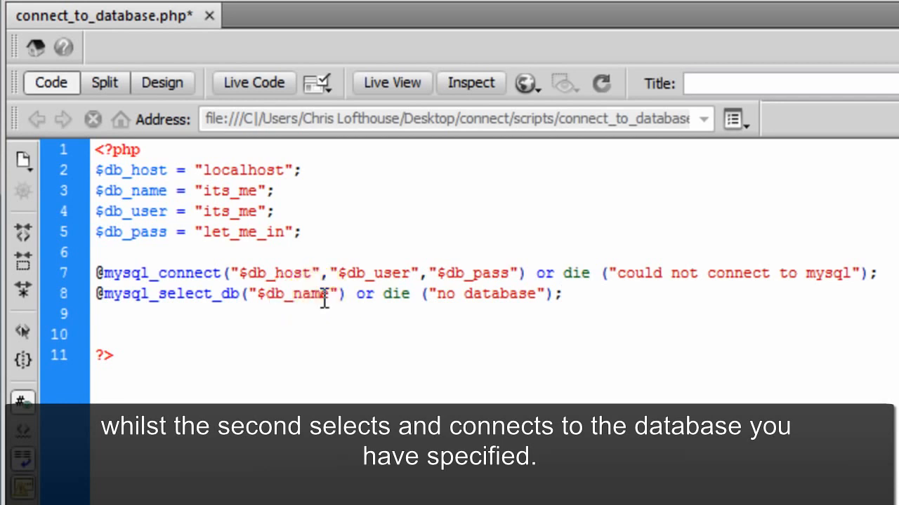
{"action": "double_click", "coordinate": [281, 294]}
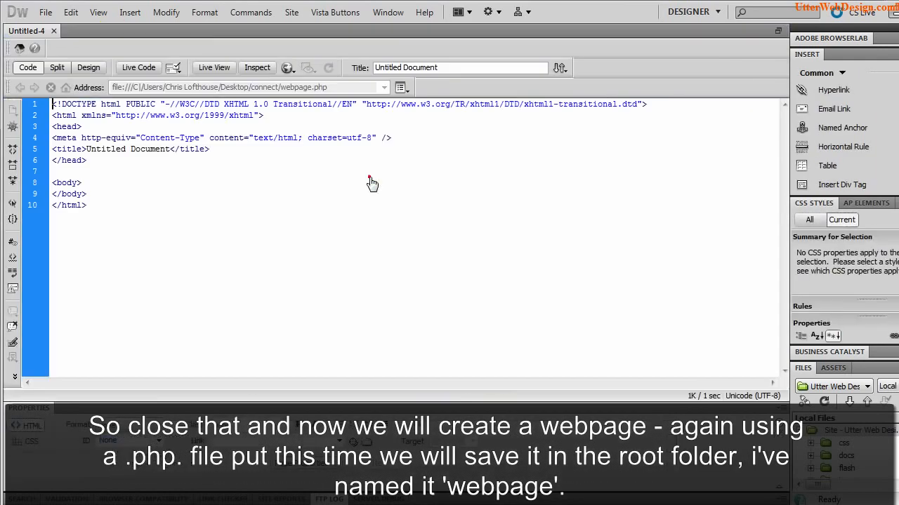
Step: Use File > Save As to save the default-HTML page as 'webpage' in connect
{"action": "left_click", "coordinate": [45, 12]}
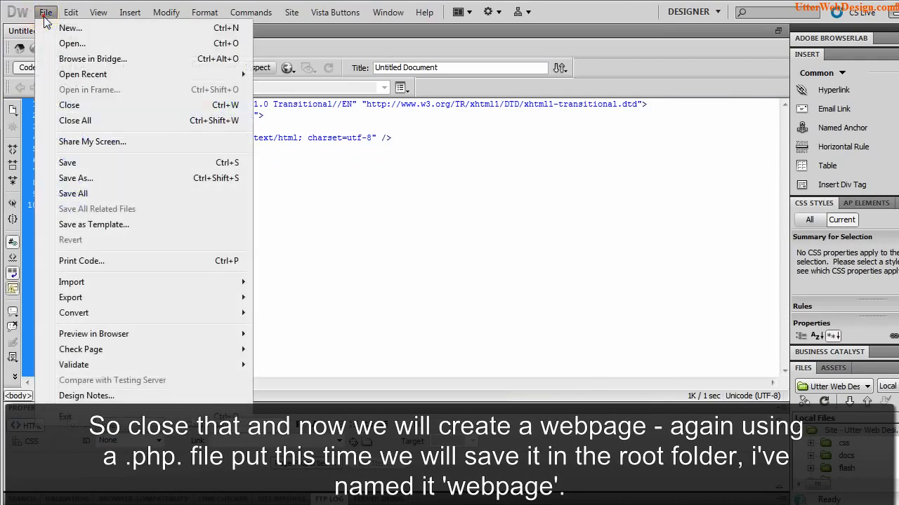
{"action": "left_click", "coordinate": [76, 178]}
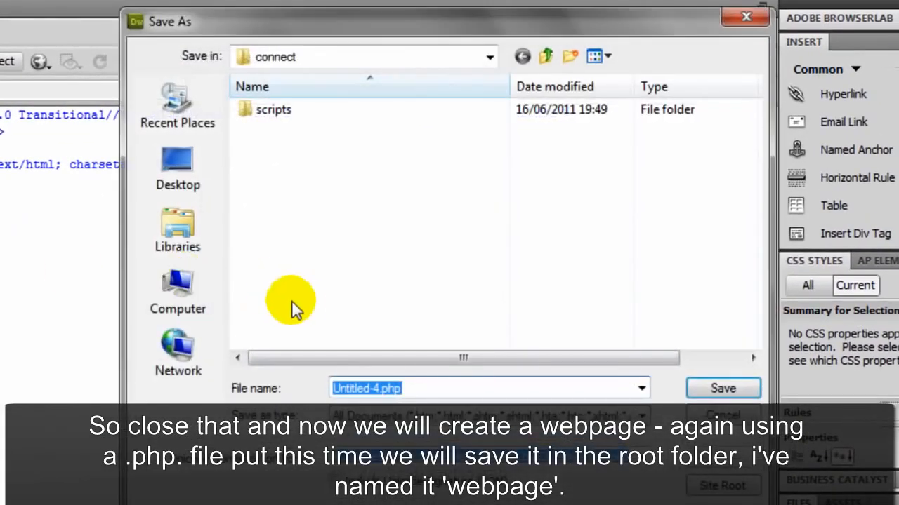
{"action": "type", "text": "webpage"}
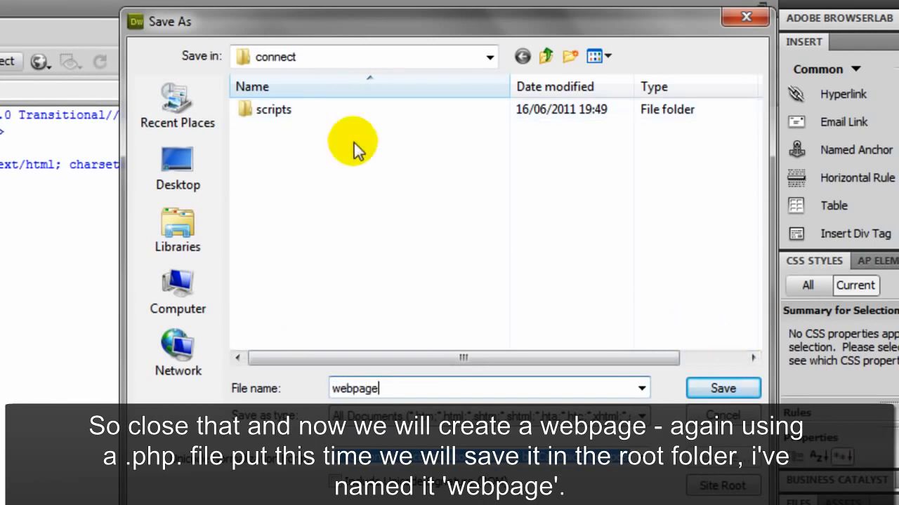
{"action": "left_click", "coordinate": [722, 388]}
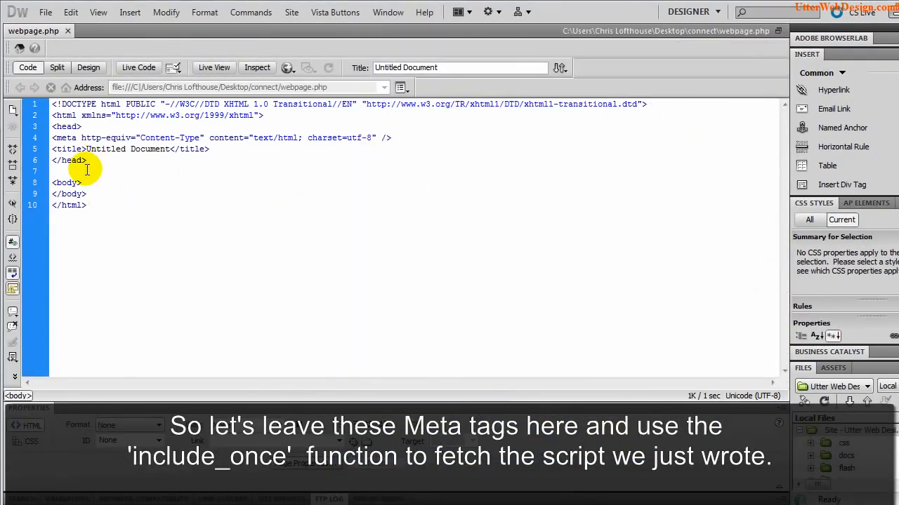
Step: Include scripts/connect_to_database.php, check the included script's tab, then type an empty <?php ?> block
{"action": "key", "text": "Return"}
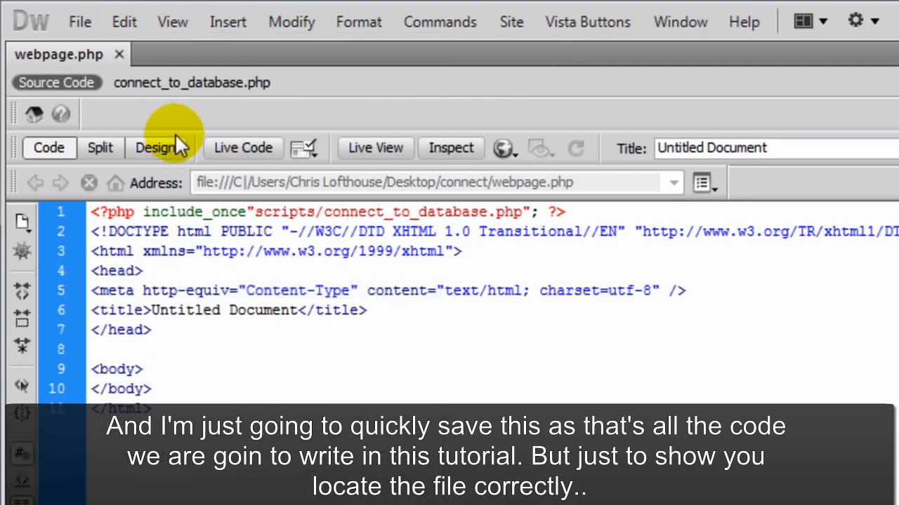
{"action": "mouse_move", "coordinate": [181, 114]}
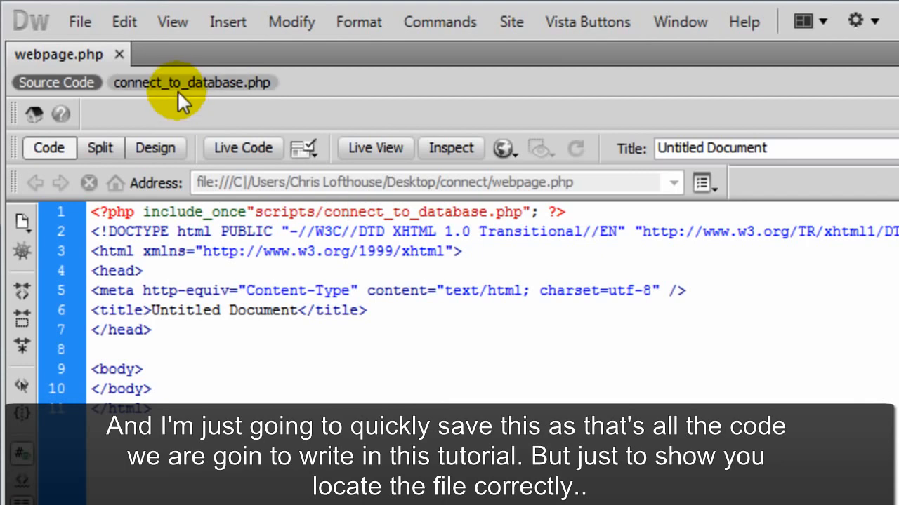
{"action": "left_click", "coordinate": [192, 82]}
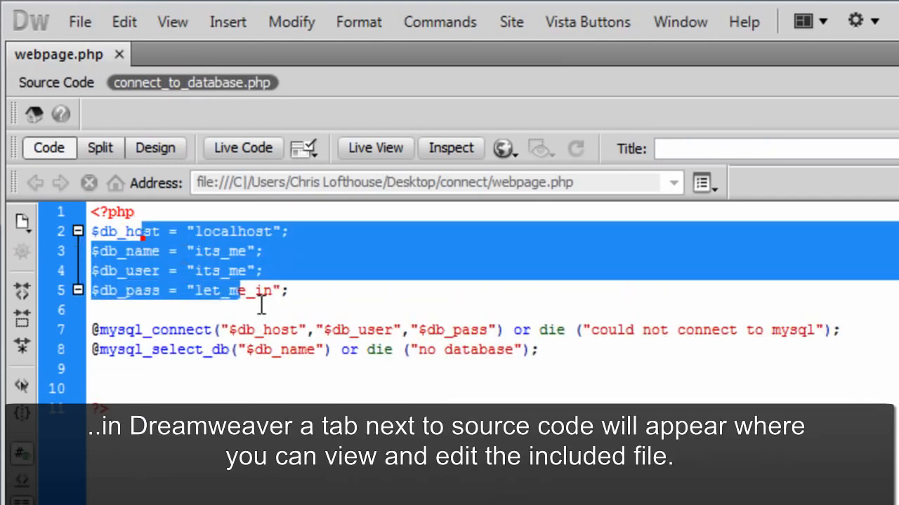
{"action": "left_click", "coordinate": [56, 82]}
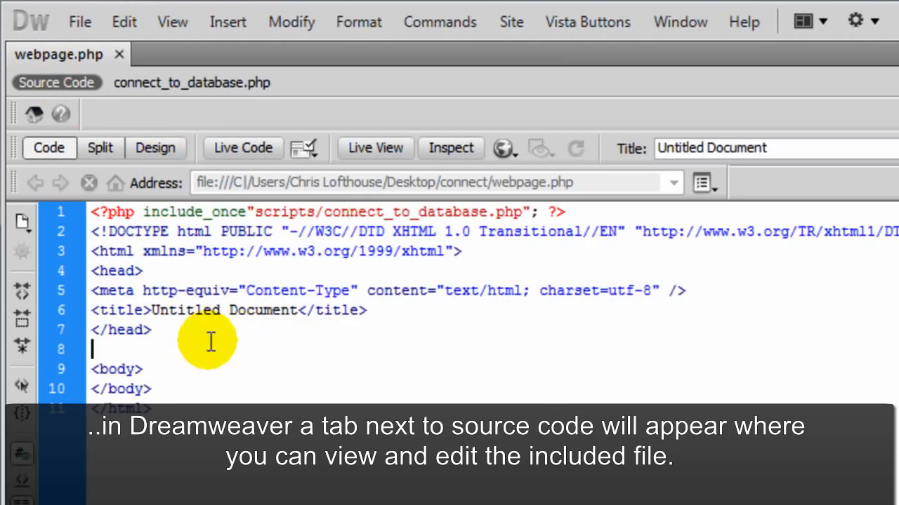
{"action": "type", "text": "<?php"}
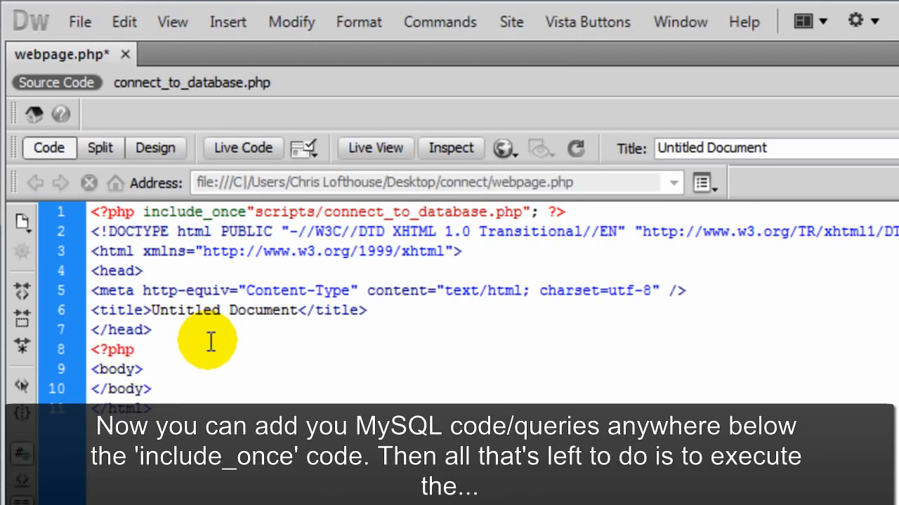
{"action": "type", "text": "?>"}
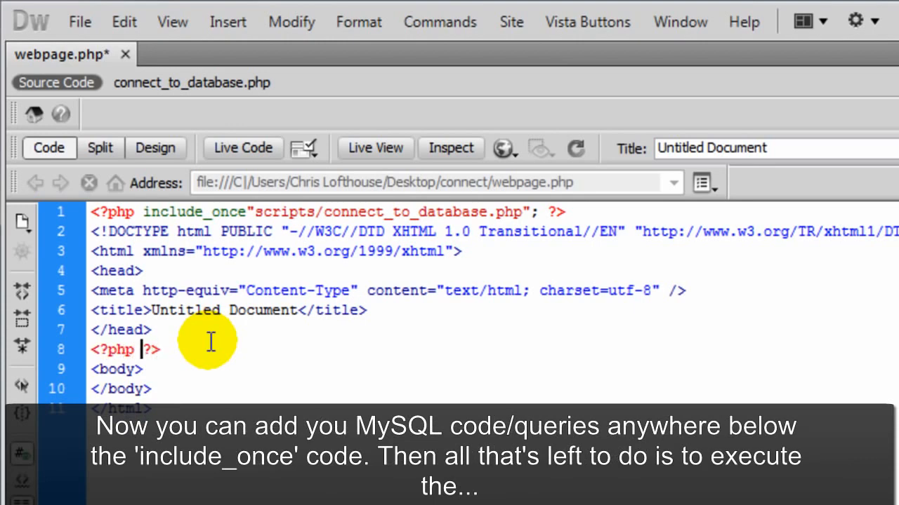
{"action": "type", "text": "//utterwebdesign.com/"}
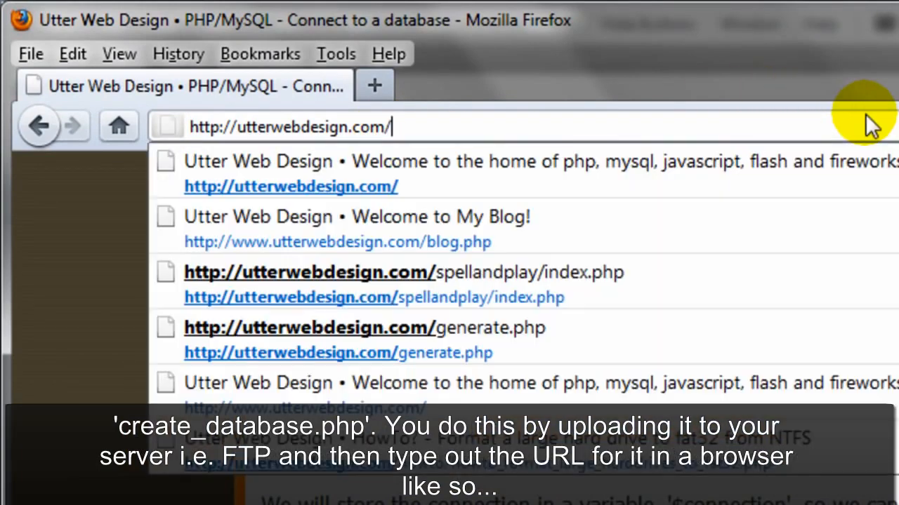
Step: Enter the utterwebdesign.com/connect/scripts/create_database.php URL in Firefox's address bar
{"action": "type", "text": "connect/"}
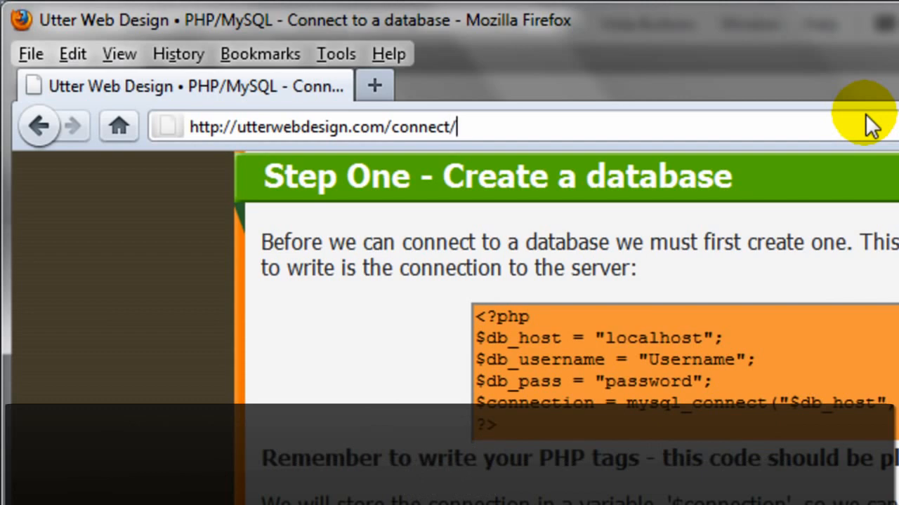
{"action": "type", "text": "scripts/"}
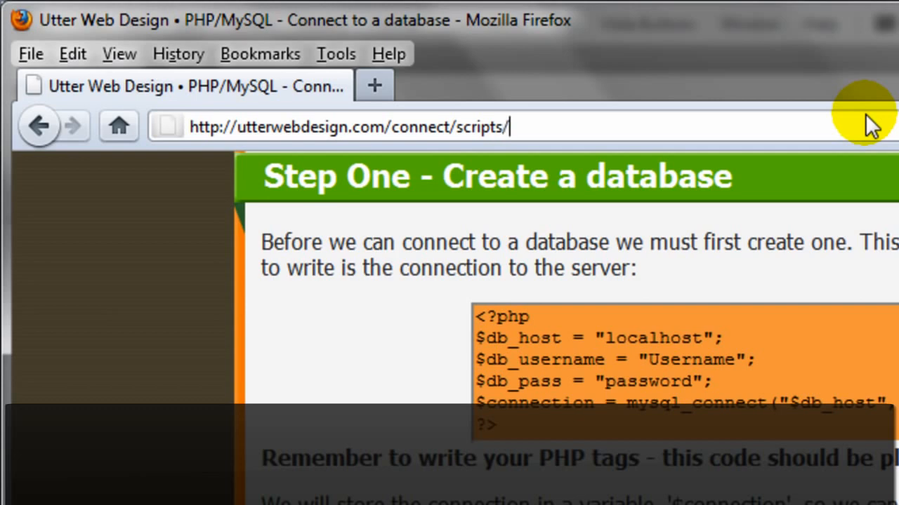
{"action": "type", "text": "crea"}
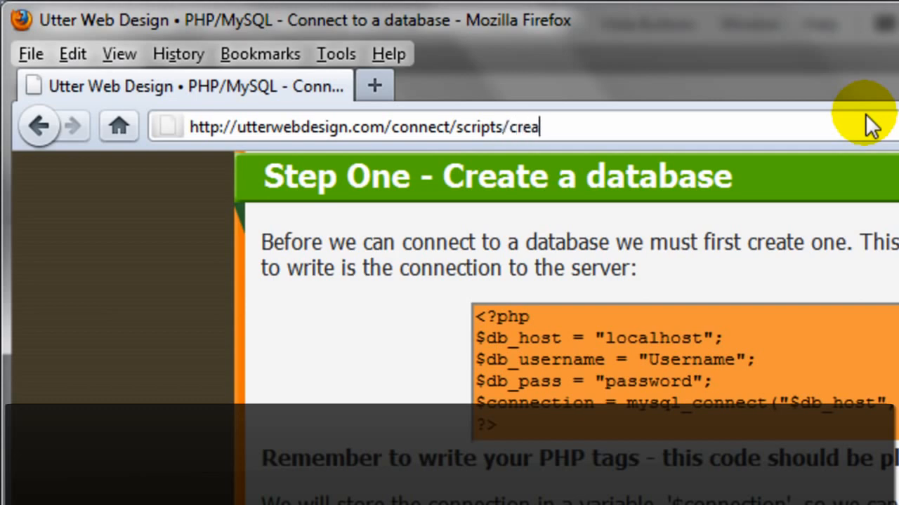
{"action": "type", "text": "te_"}
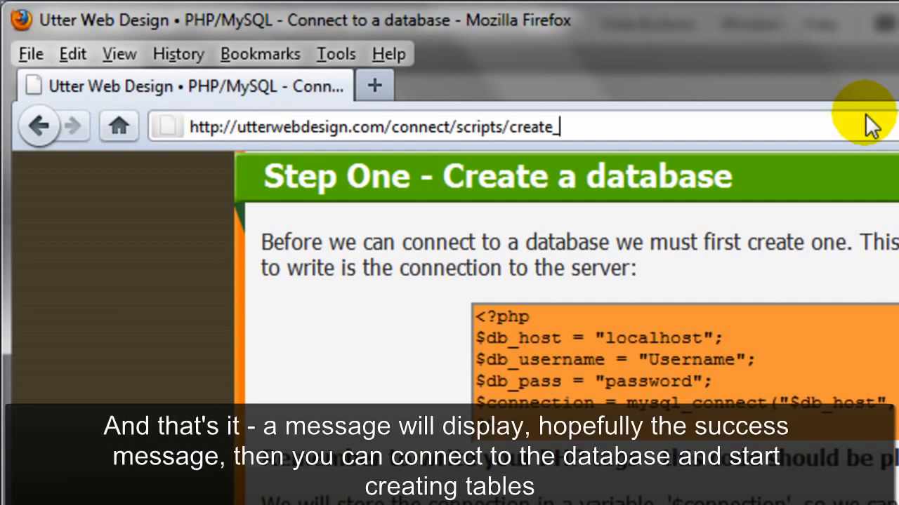
{"action": "type", "text": "database.php"}
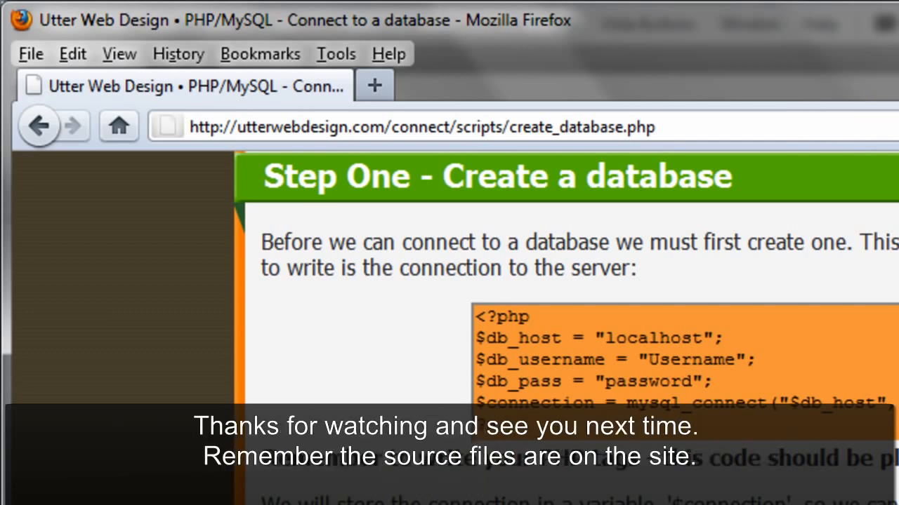
{"action": "scroll", "scroll_direction": "down", "scroll_amount": 3}
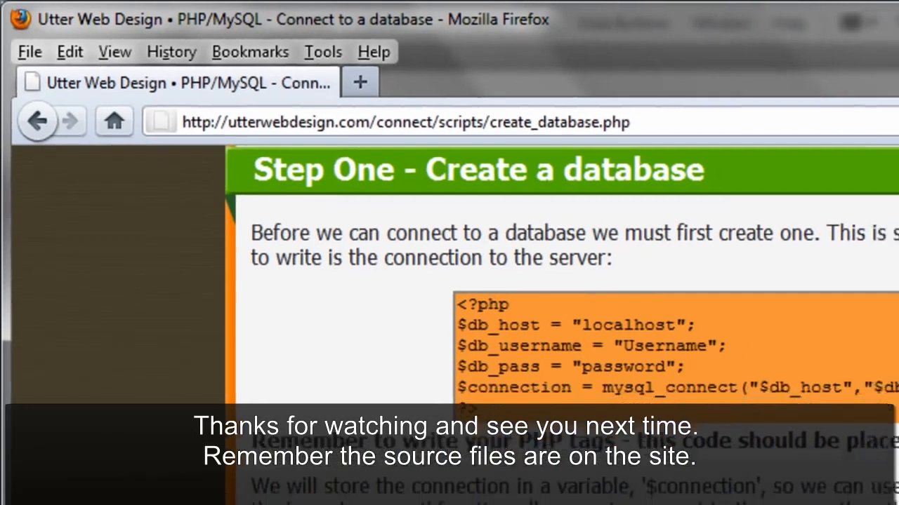